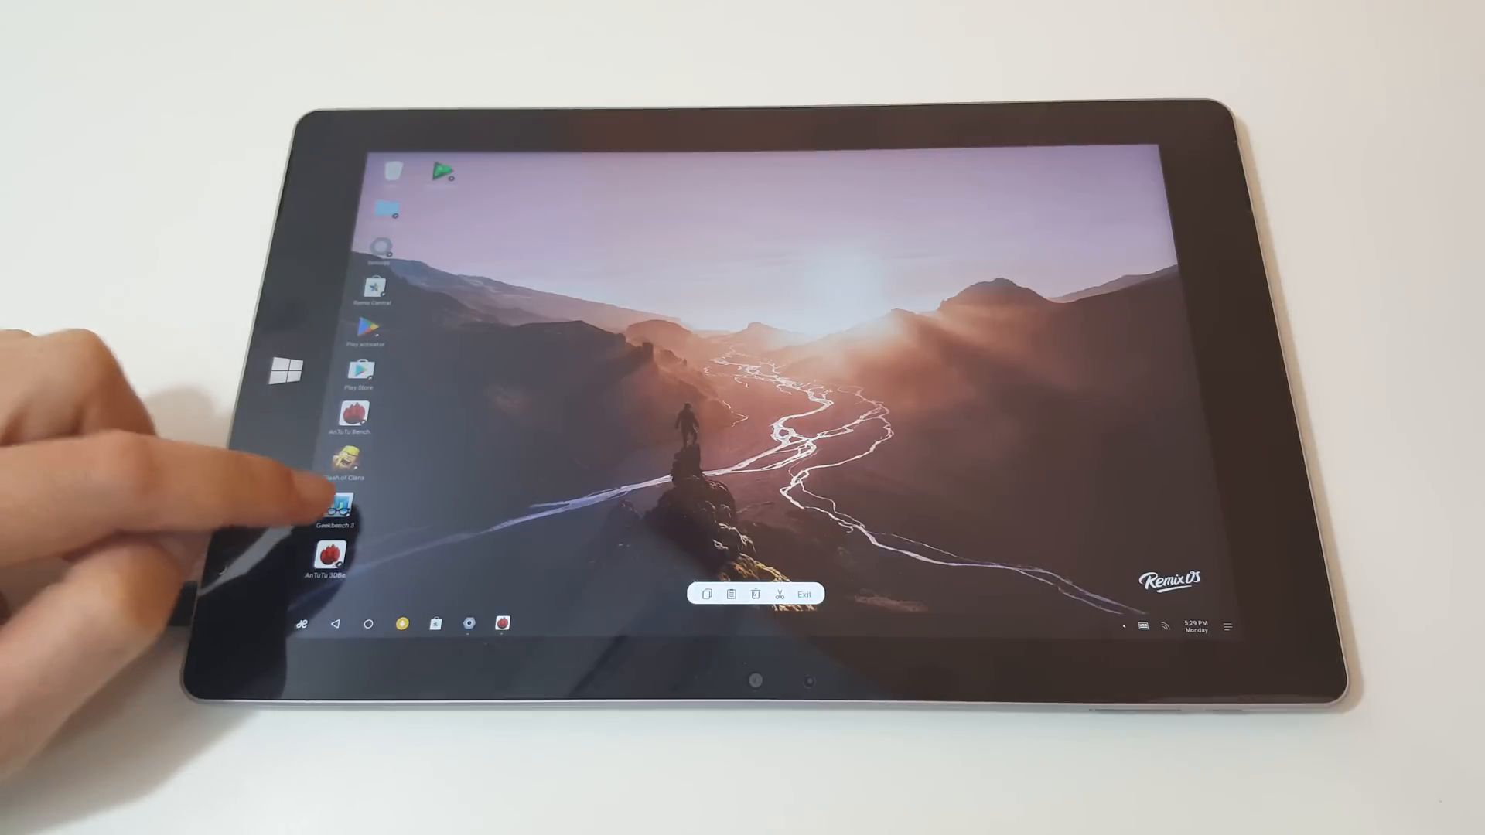
pyautogui.doubleClick(338, 504)
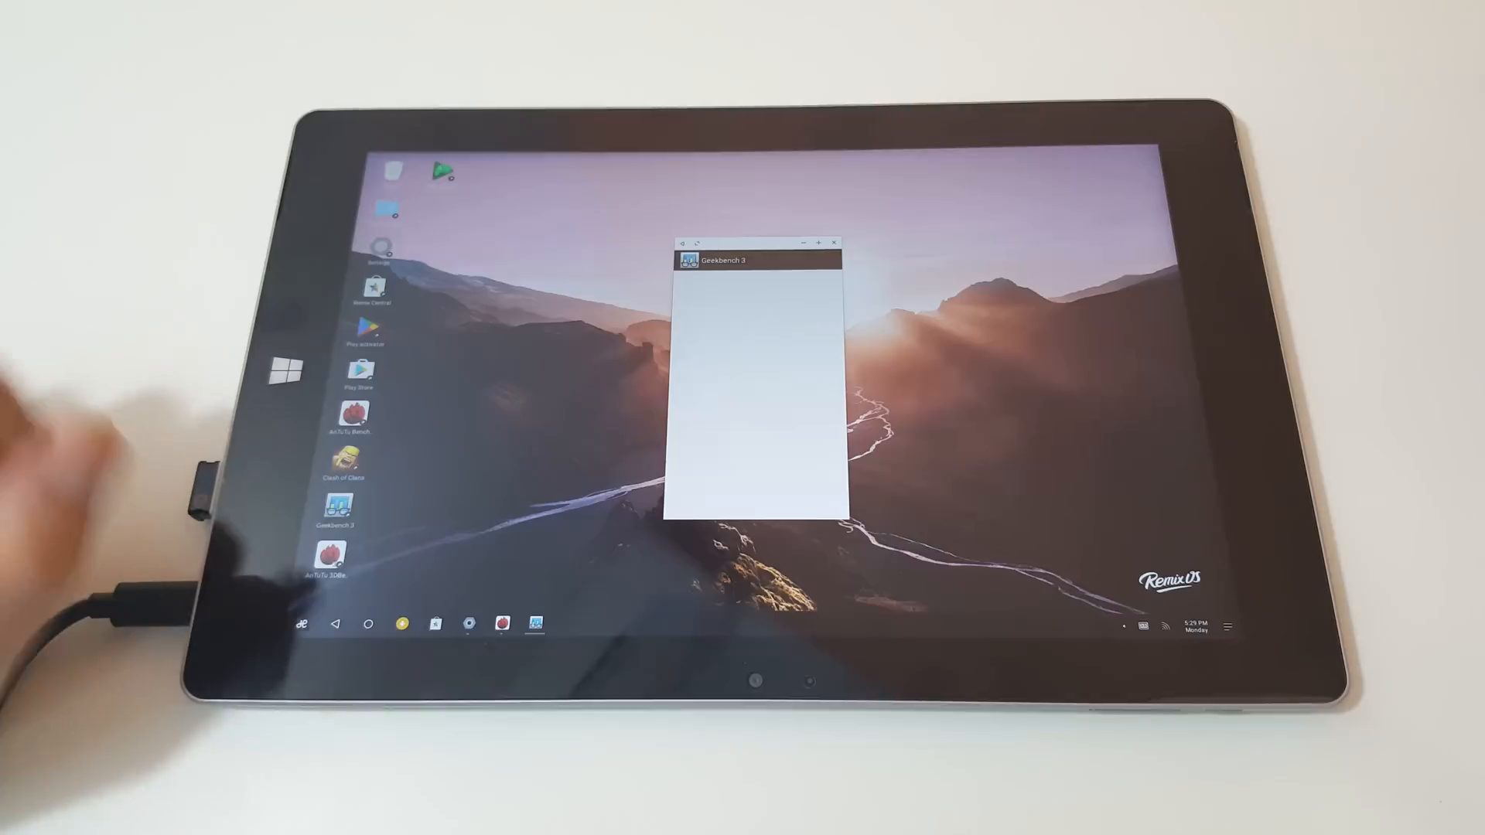
pyautogui.click(833, 242)
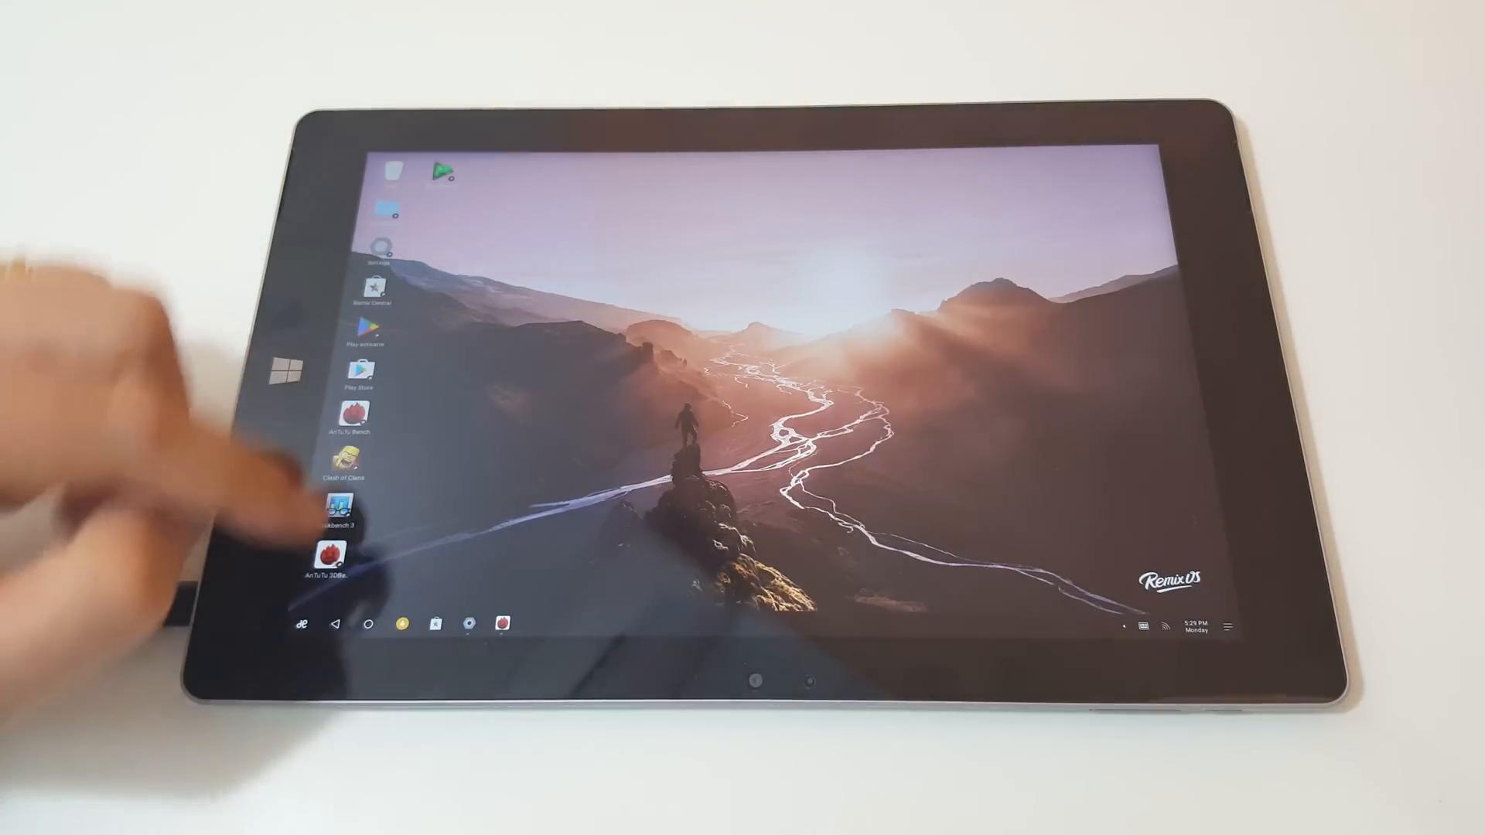